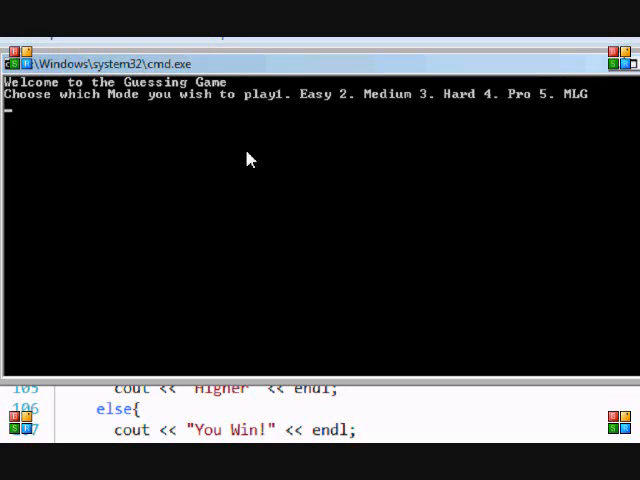
Step: Choose Easy mode (1) and guess 50, 60, 65 toward winning the round
{"action": "type", "text": "1"}
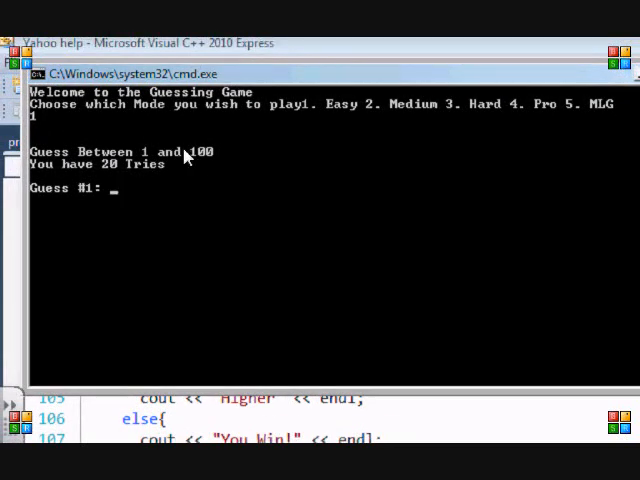
{"action": "mouse_move", "coordinate": [88, 198]}
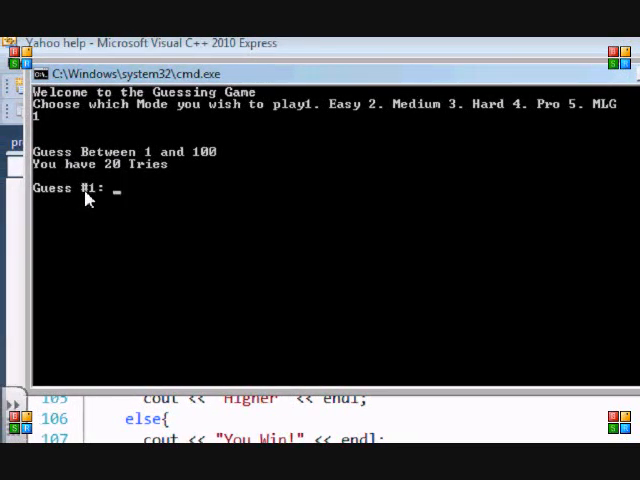
{"action": "type", "text": "50"}
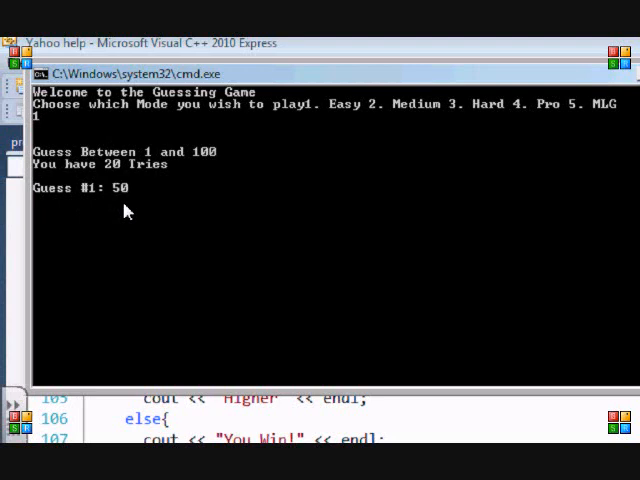
{"action": "key", "text": "Enter"}
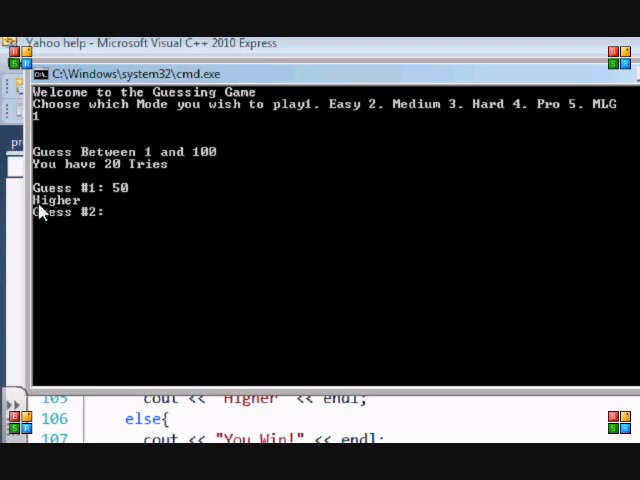
{"action": "mouse_move", "coordinate": [144, 228]}
{"action": "type", "text": "70"}
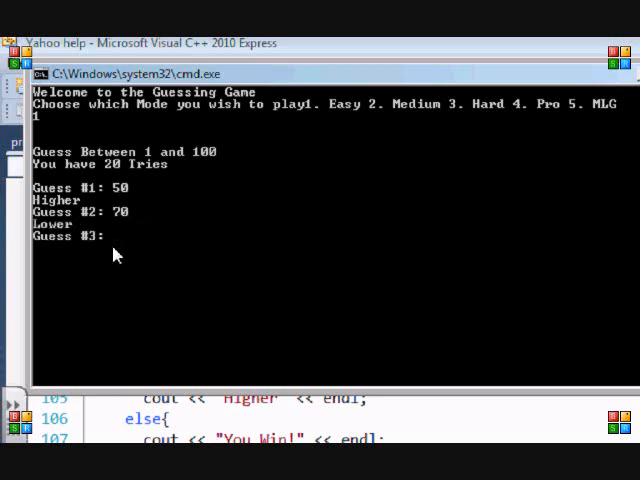
{"action": "type", "text": "60"}
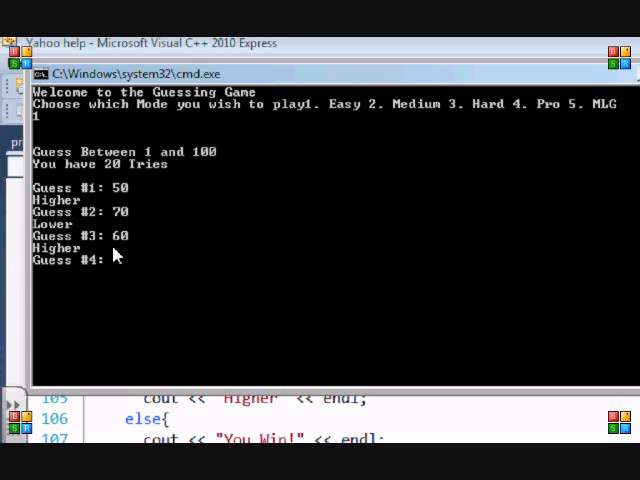
{"action": "type", "text": "65"}
{"action": "type", "text": "68"}
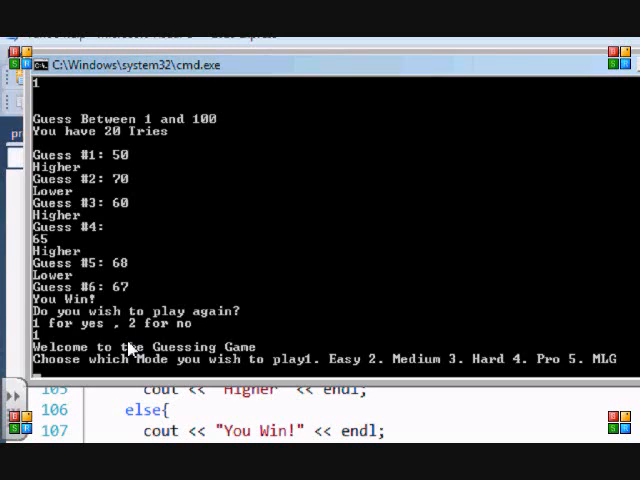
Step: Choose MLG mode (5), guess 5000, then enter 2 to stop playing
{"action": "type", "text": "5"}
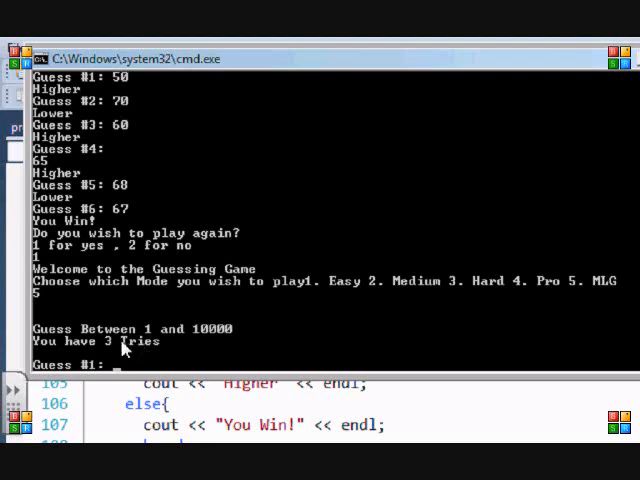
{"action": "type", "text": "5000"}
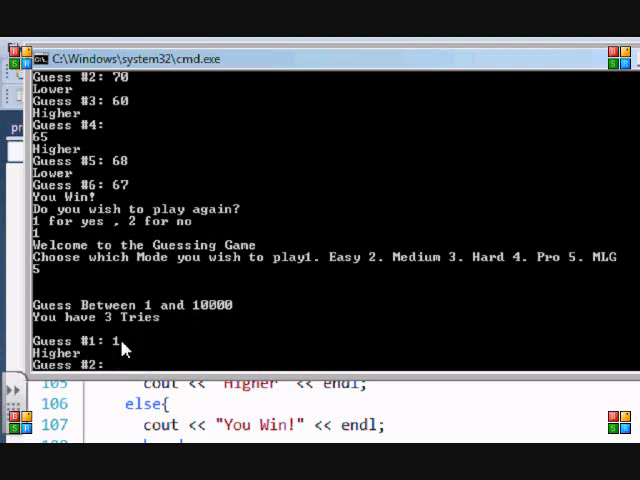
{"action": "type", "text": "2"}
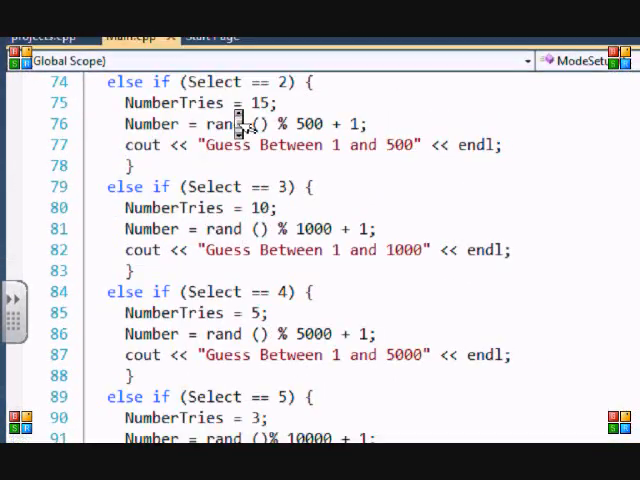
Step: Scroll Main.cpp down to the GamePlay guess loop near the Higher message
{"action": "scroll", "scroll_direction": "up", "scroll_amount": 3}
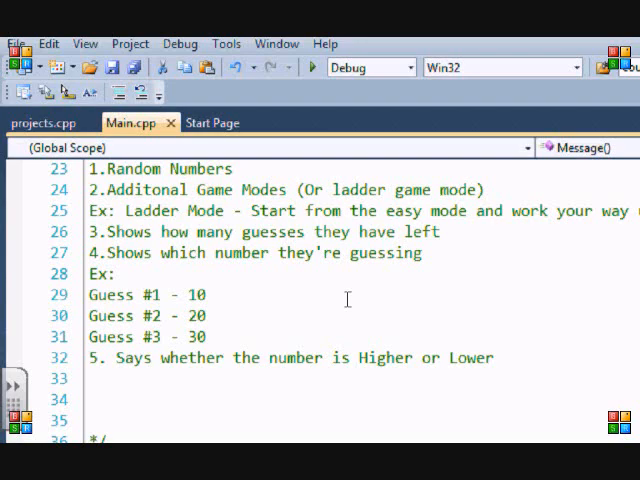
{"action": "scroll", "scroll_direction": "down", "scroll_amount": 3}
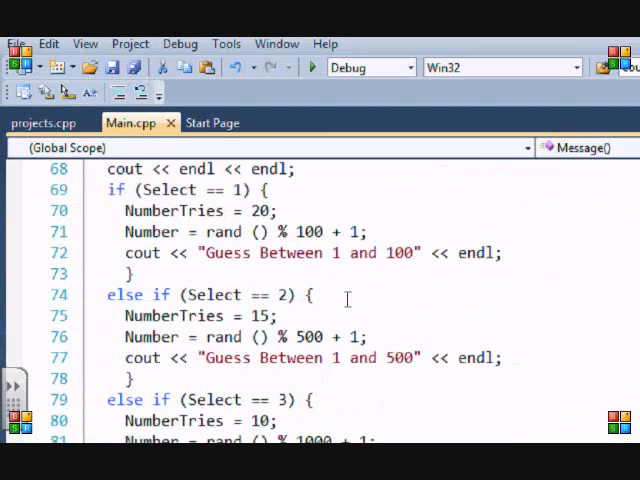
{"action": "scroll", "scroll_direction": "down", "scroll_amount": 3}
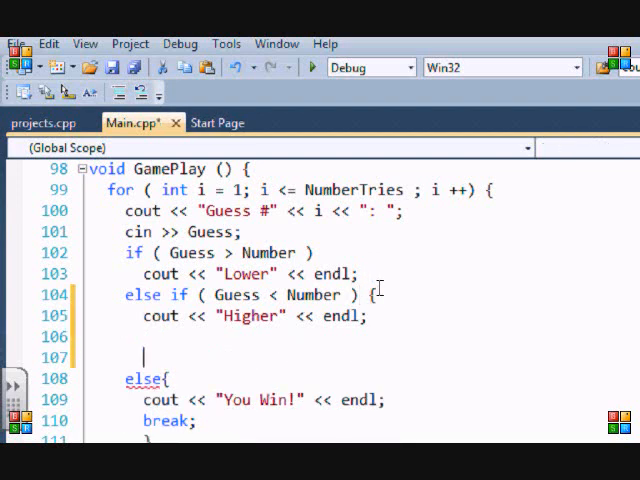
Step: Write cout << "You have " << NumberTries - i << " guesses left" and brace the branch
{"action": "type", "text": "cout << \"Yoiu"}
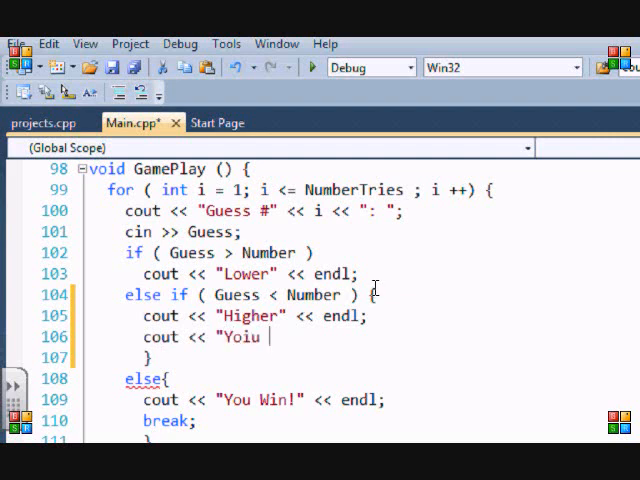
{"action": "type", "text": "You hav"}
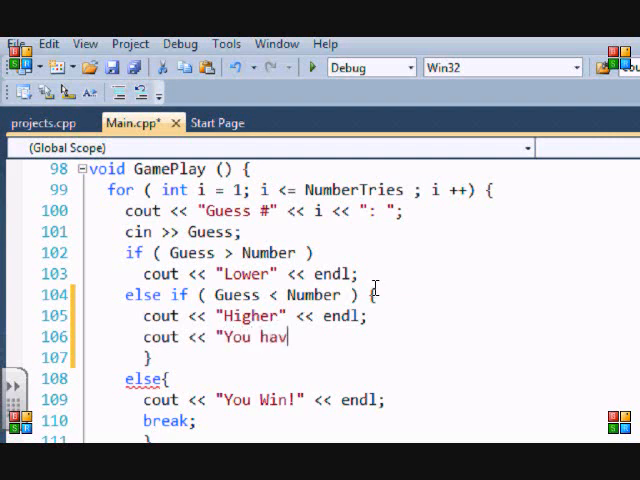
{"action": "type", "text": "e \""}
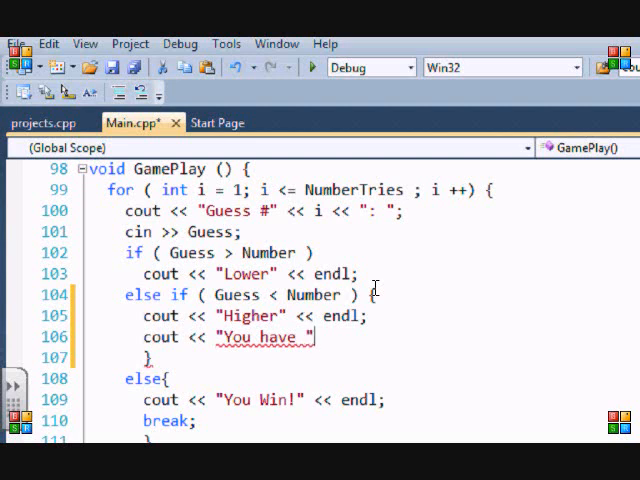
{"action": "type", "text": "<< Number"}
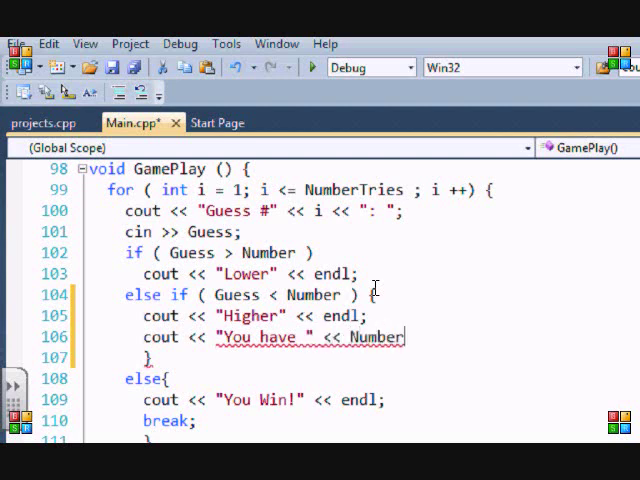
{"action": "type", "text": "Tries"}
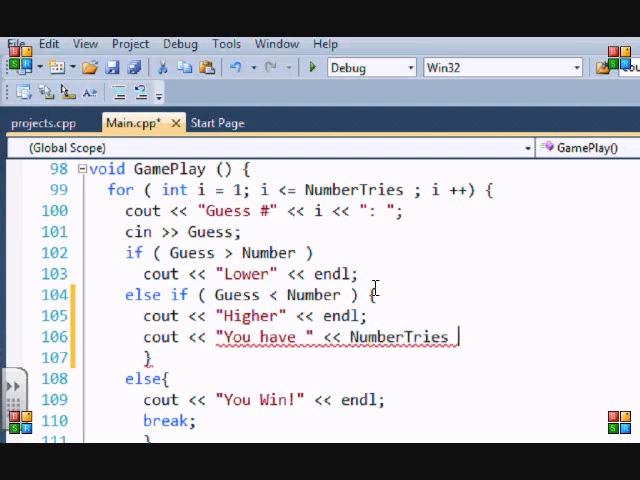
{"action": "type", "text": "- i <<"}
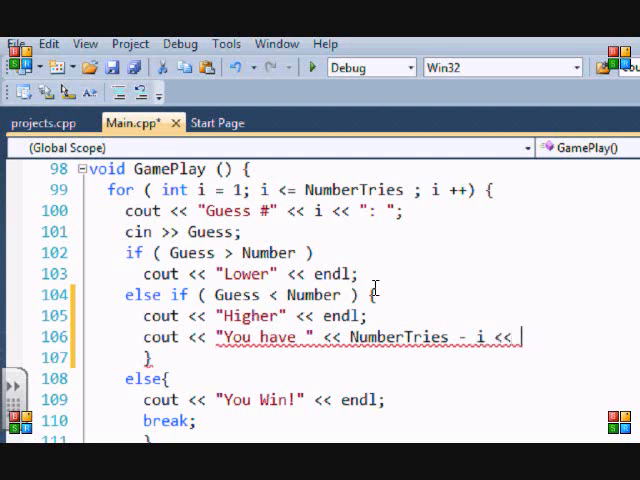
{"action": "type", "text": "\" guess"}
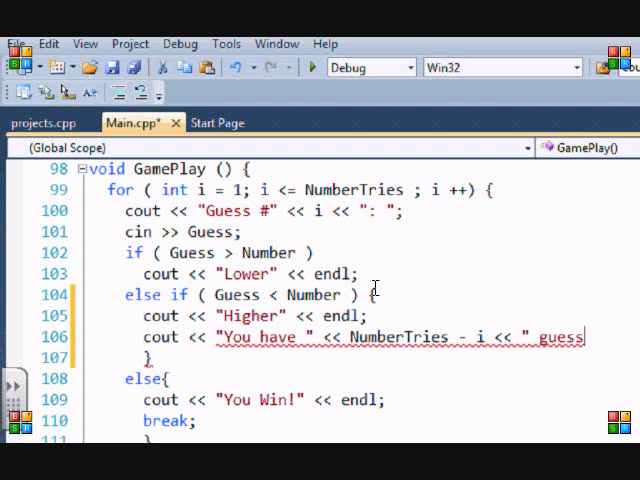
{"action": "type", "text": "es left\";"}
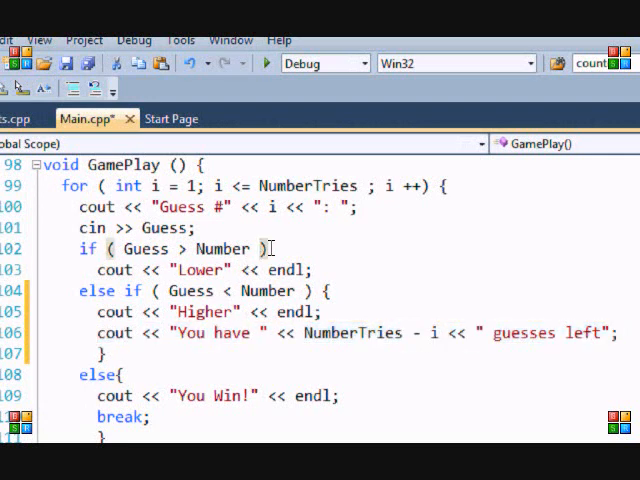
{"action": "type", "text": "{"}
{"action": "type", "text": " <<endl"}
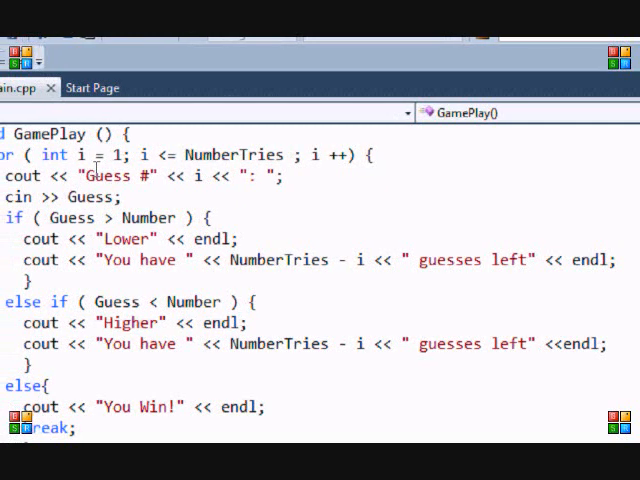
Step: Run with F5, choose mode 1, guess 100 to see guesses left, then close the console
{"action": "key", "text": "F5"}
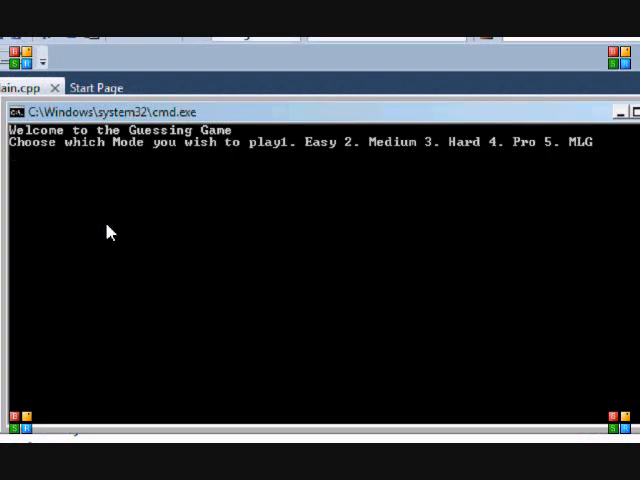
{"action": "type", "text": "1"}
{"action": "type", "text": "50"}
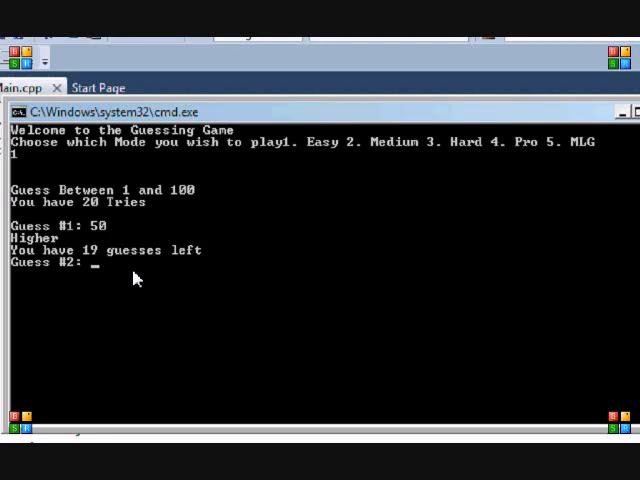
{"action": "type", "text": "100"}
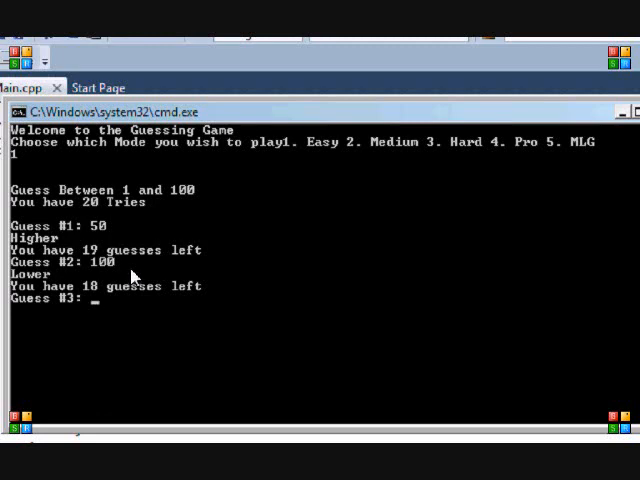
{"action": "mouse_move", "coordinate": [622, 182]}
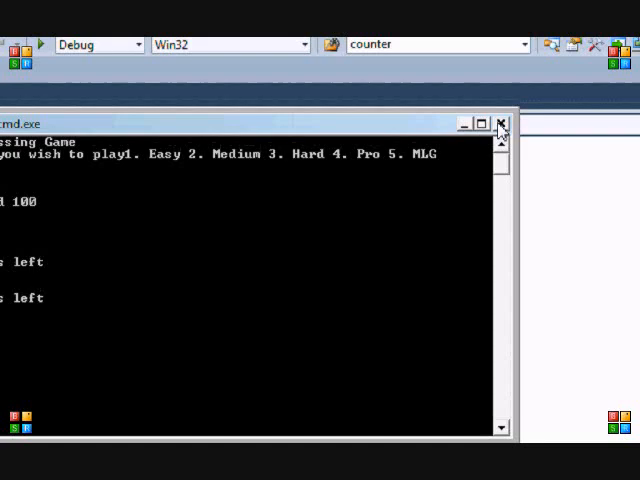
{"action": "left_click", "coordinate": [500, 122]}
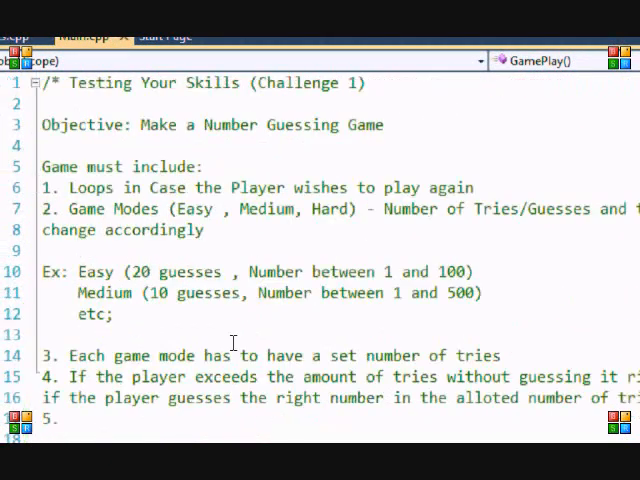
Step: Review Main.cpp down to PlayAgain and rebuild the solution with F7
{"action": "scroll", "scroll_direction": "down", "scroll_amount": 3}
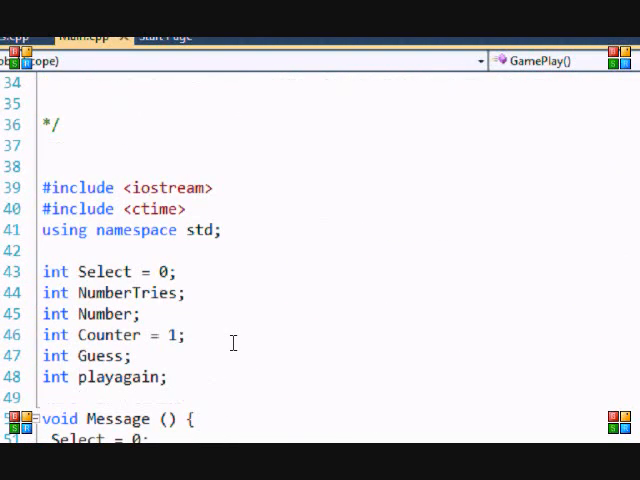
{"action": "scroll", "scroll_direction": "down", "scroll_amount": 3}
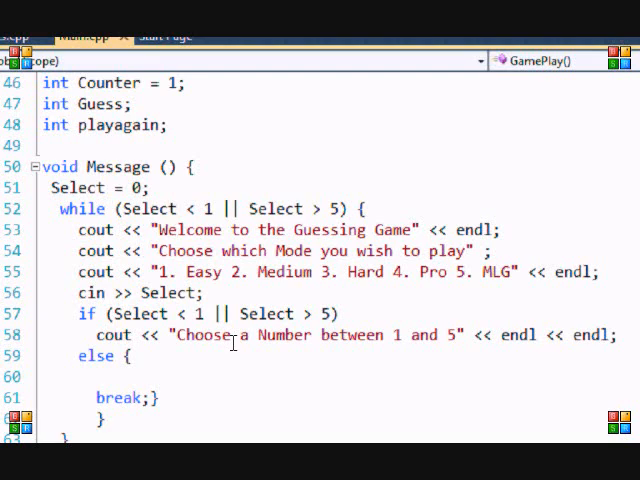
{"action": "scroll", "scroll_direction": "down", "scroll_amount": 3}
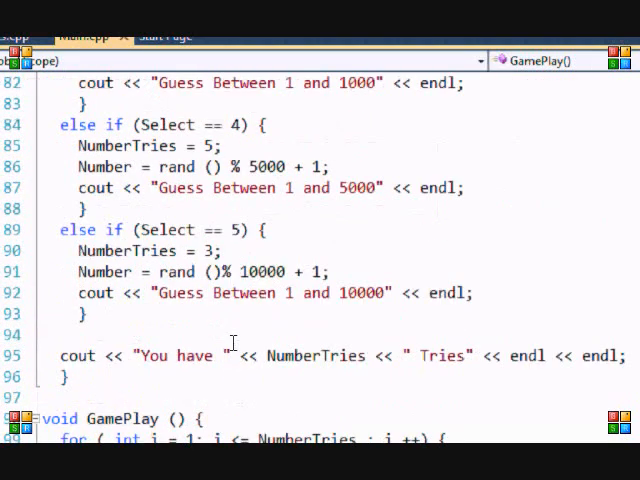
{"action": "scroll", "scroll_direction": "down", "scroll_amount": 3}
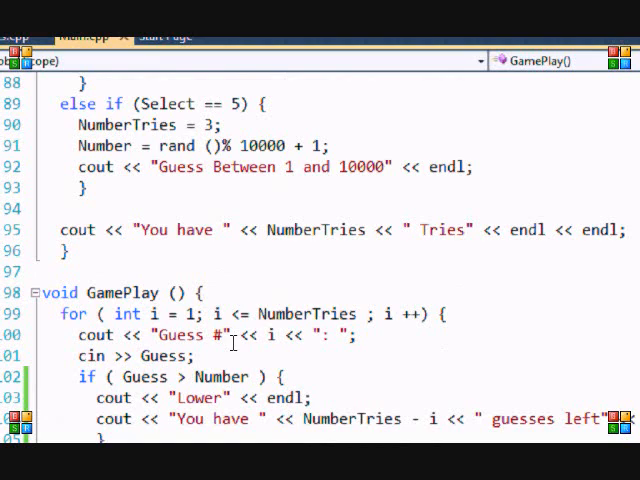
{"action": "scroll", "scroll_direction": "down", "scroll_amount": 3}
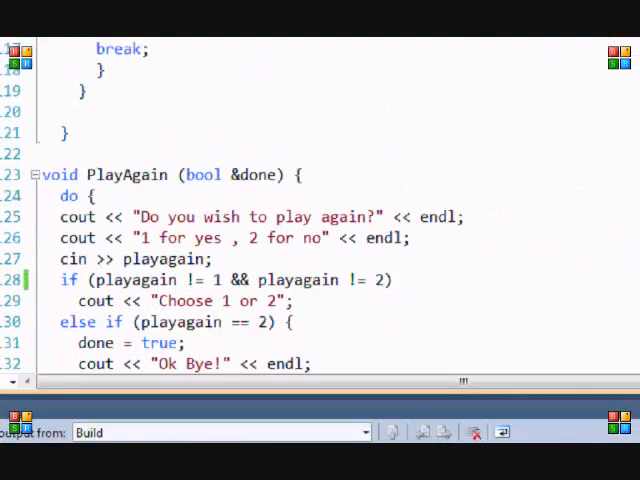
{"action": "key", "text": "F7"}
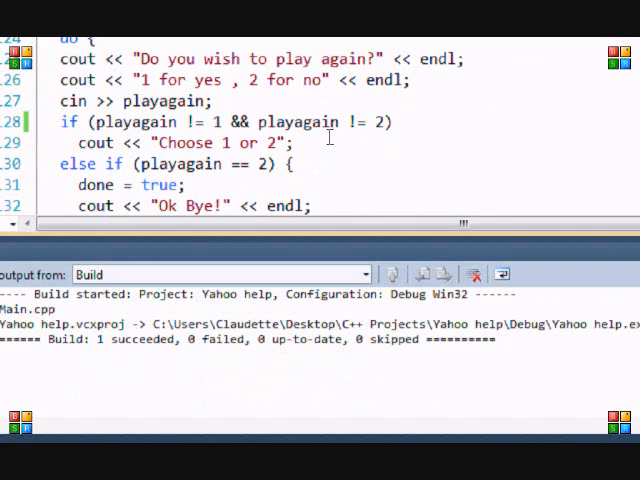